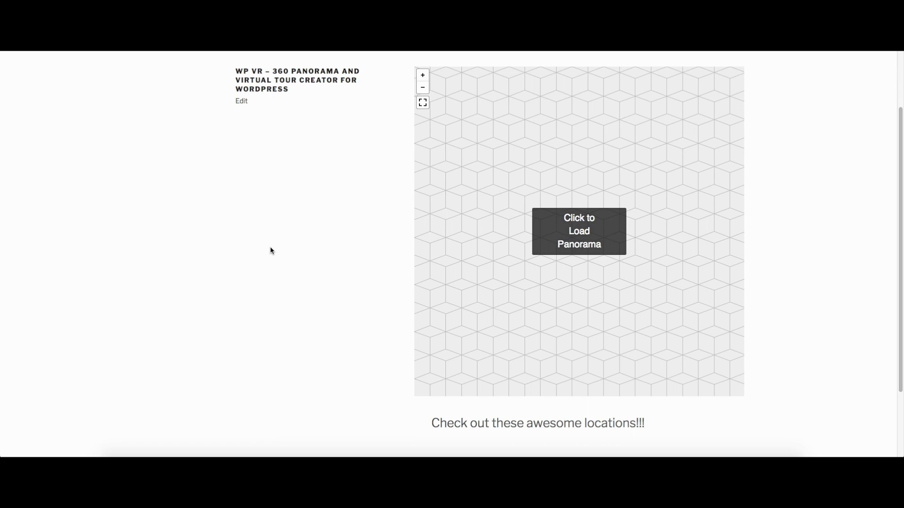
mouse_move(600, 225)
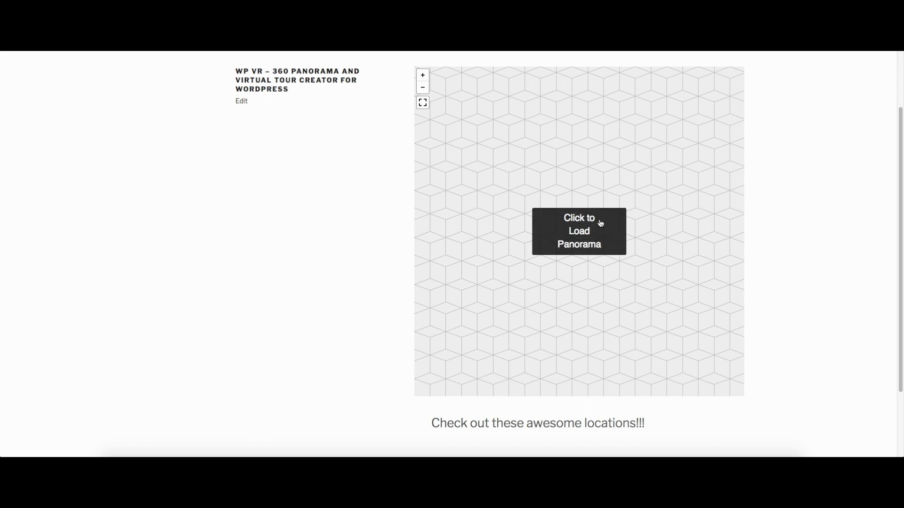
Step: Load the demo panorama so the riverside scene with the boat appears in the viewer
left_click(579, 231)
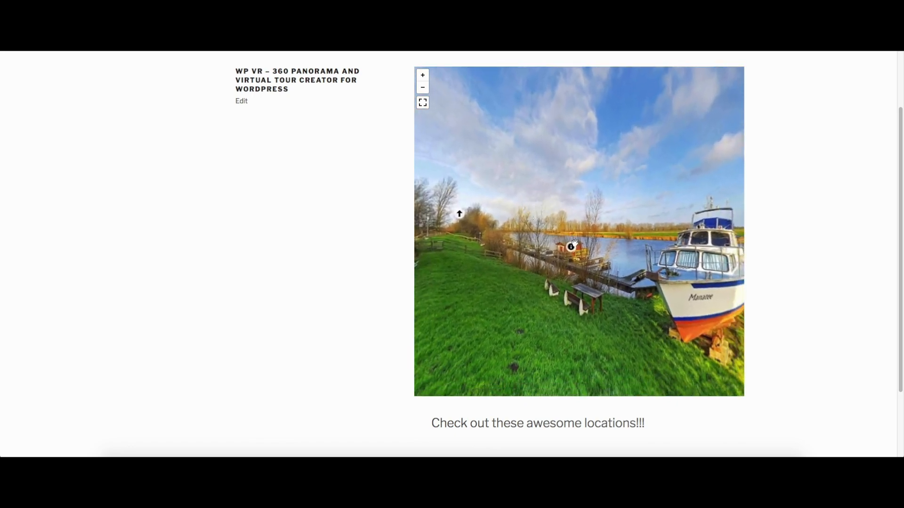
Step: Look around the riverside panorama, jump to the next scene via the arrow hotspot, and pan along the river
left_click_drag(570, 245, 510, 225)
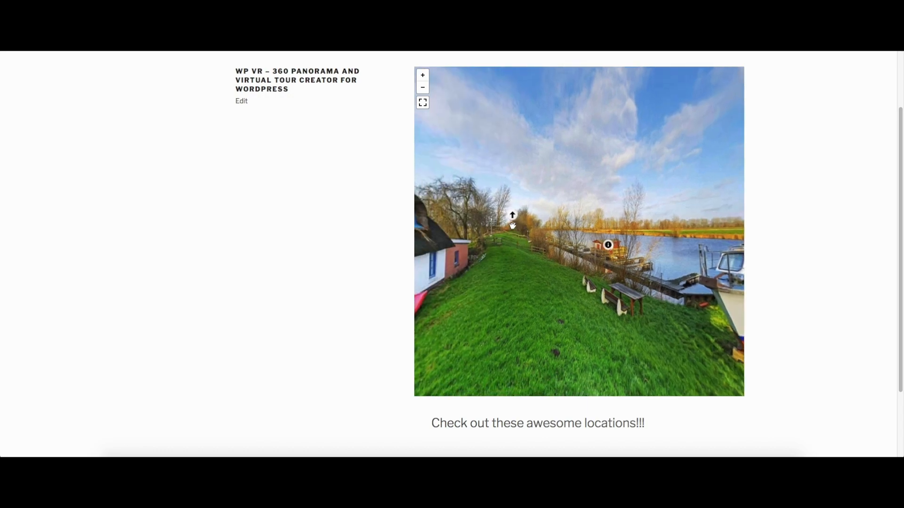
left_click(512, 216)
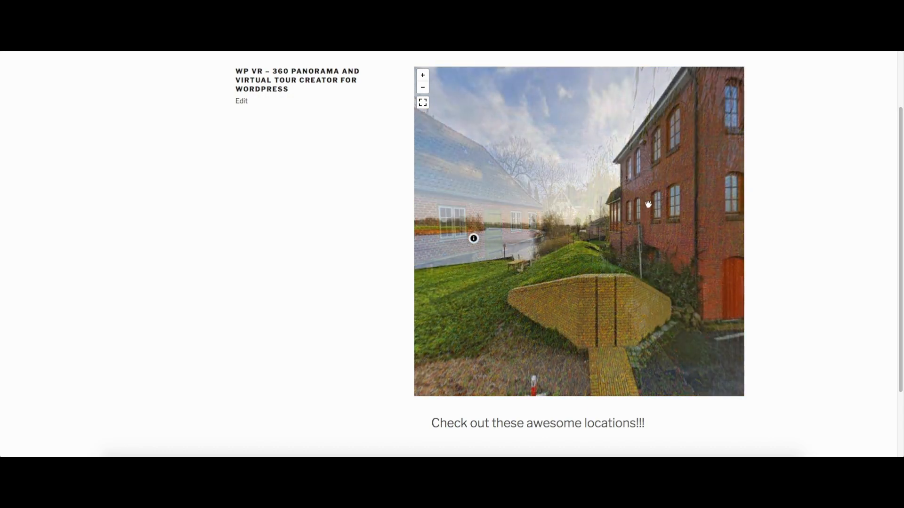
left_click_drag(648, 204, 486, 237)
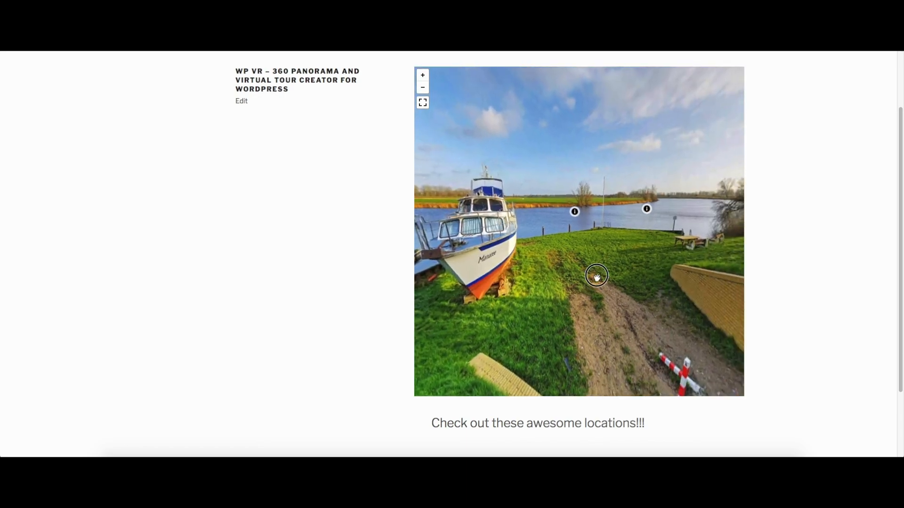
left_click_drag(597, 276, 535, 231)
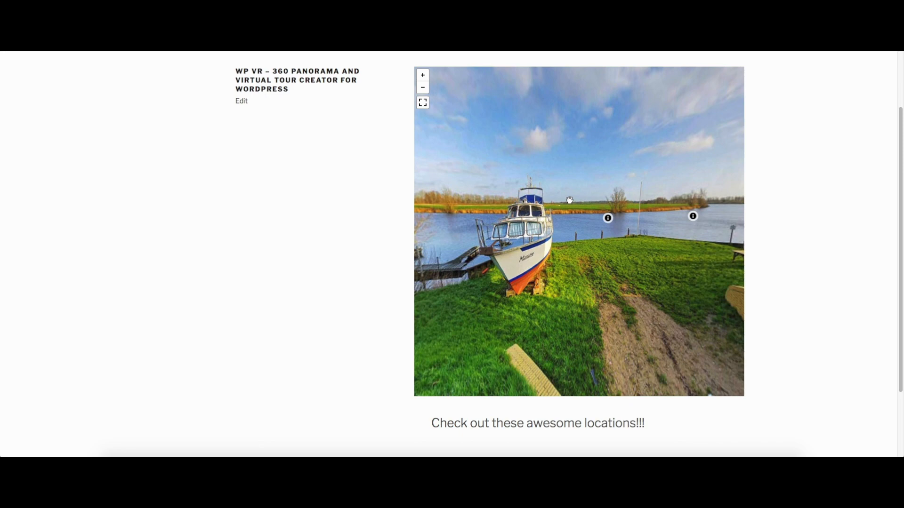
mouse_move(574, 200)
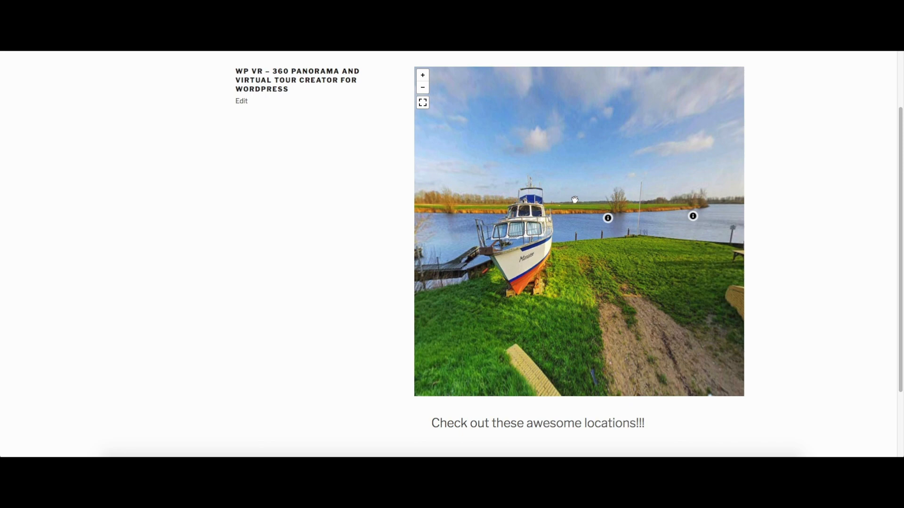
left_click_drag(573, 199, 499, 191)
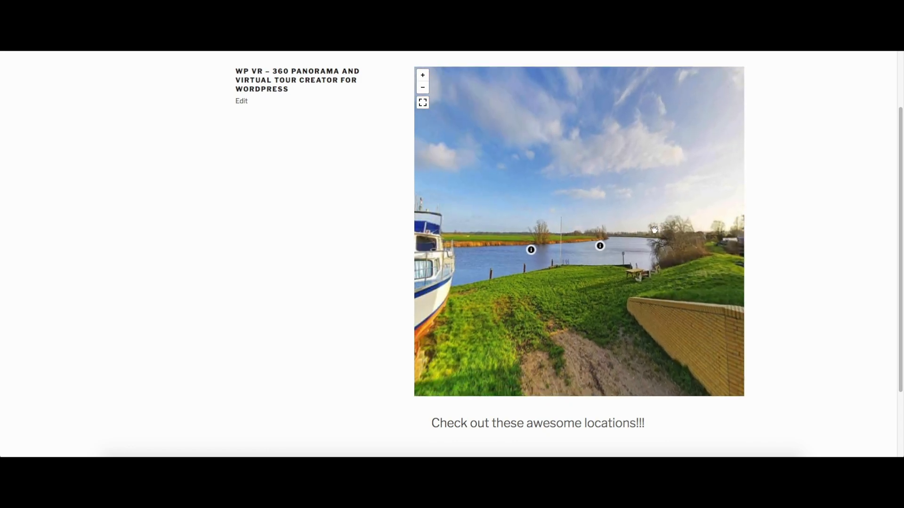
left_click_drag(652, 231, 489, 219)
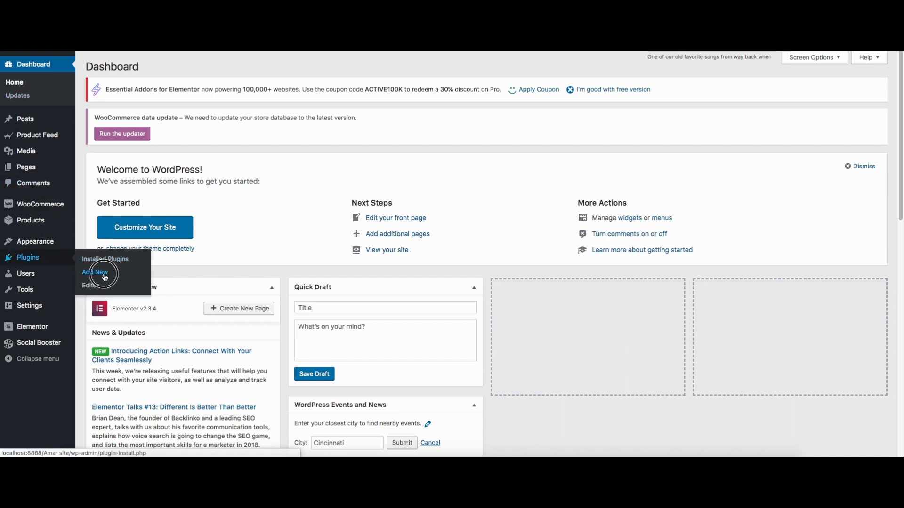
Step: Choose wpvr.zip in the Add Plugins upload form, ready to install
left_click(96, 272)
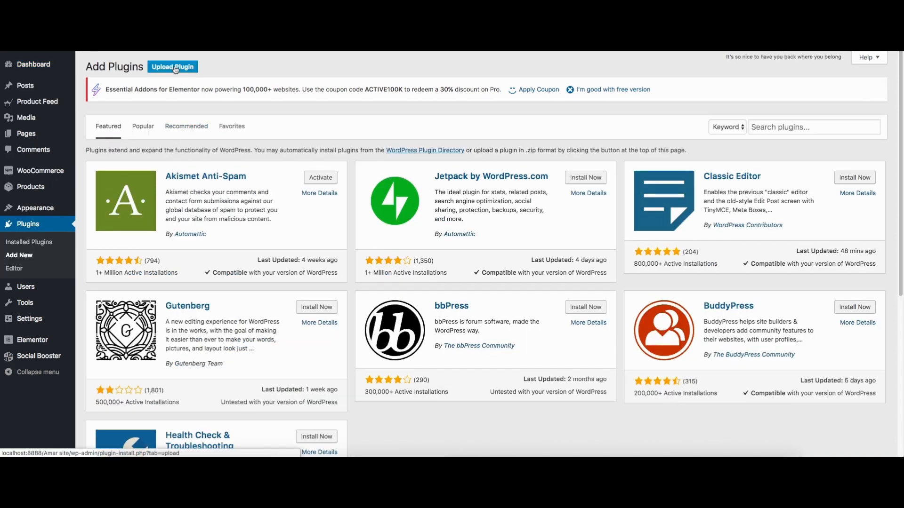
left_click(172, 67)
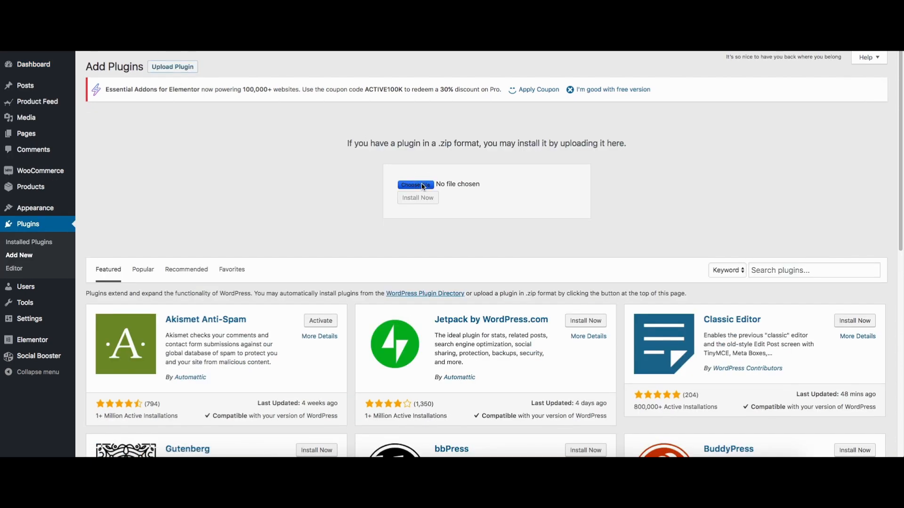
left_click(415, 184)
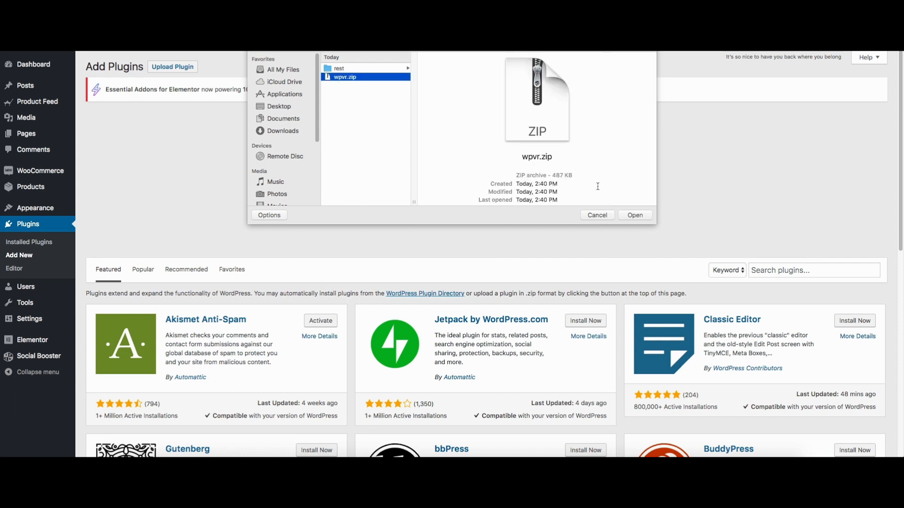
left_click(633, 215)
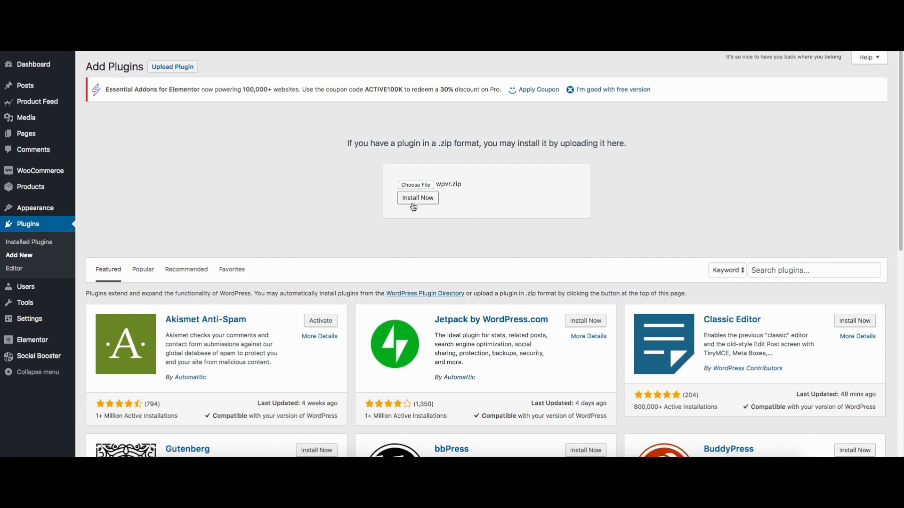
mouse_move(175, 255)
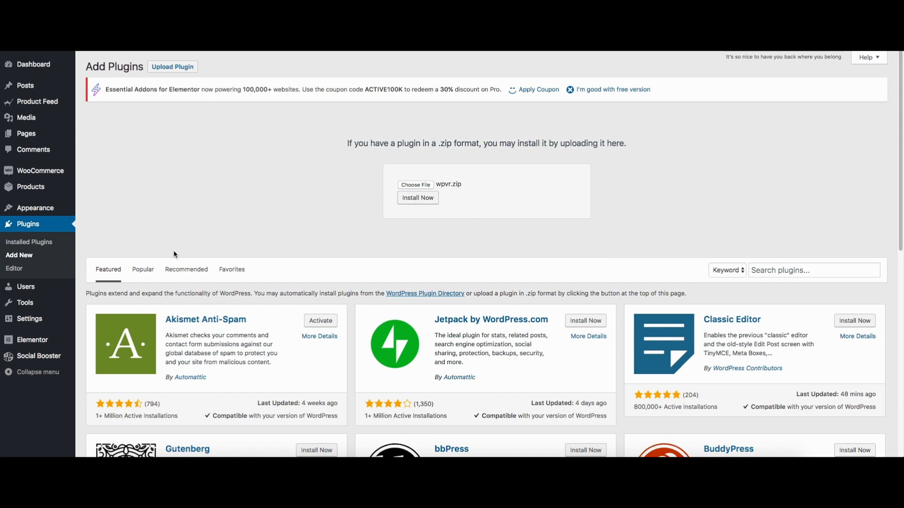
mouse_move(454, 214)
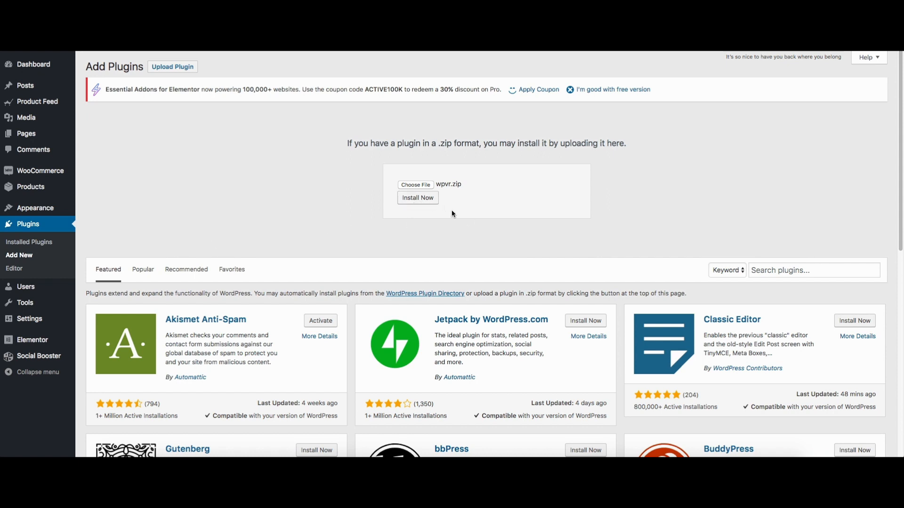
mouse_move(440, 223)
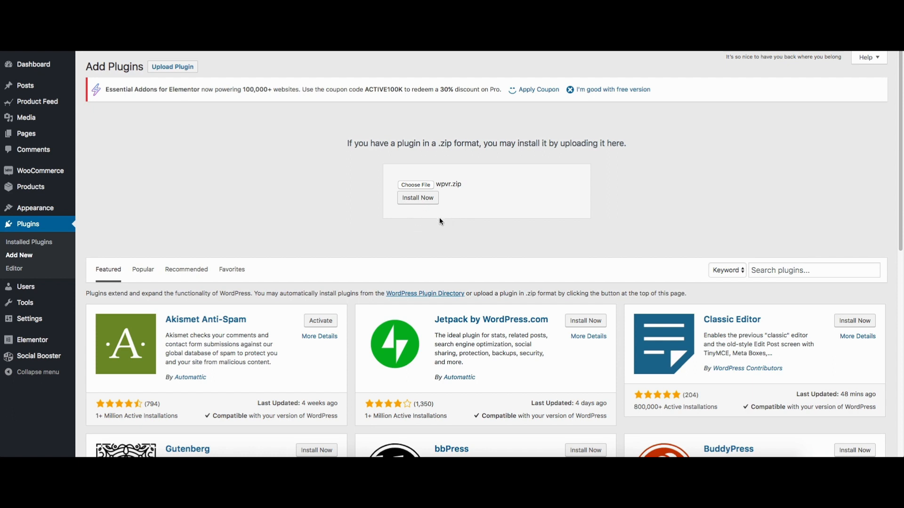
mouse_move(312, 188)
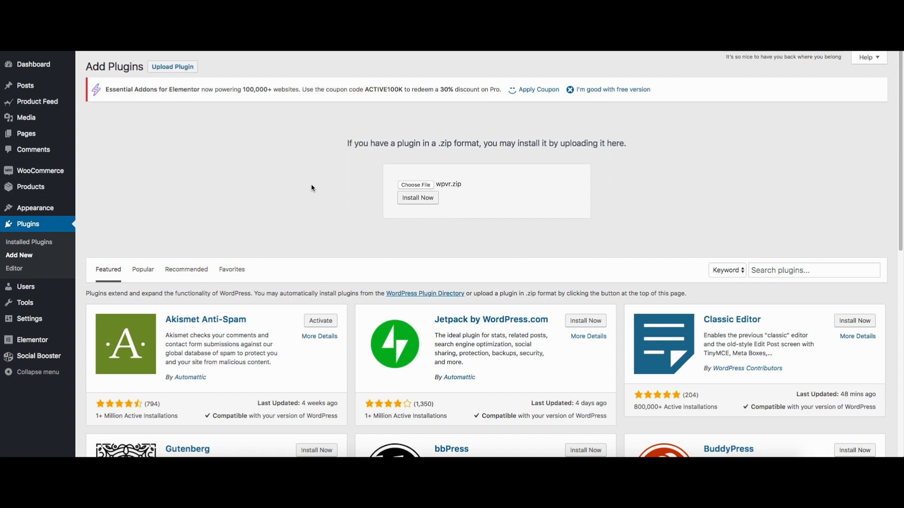
mouse_move(247, 190)
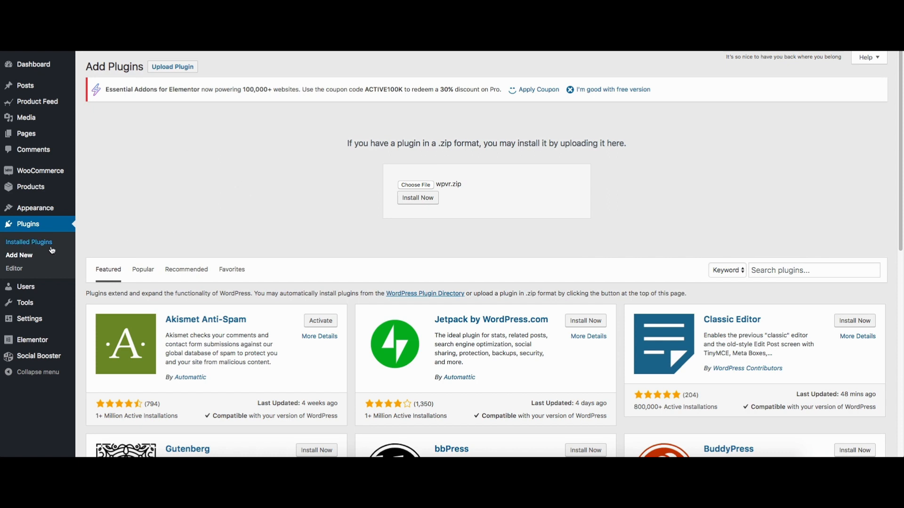
Step: Activate WP VR from the Installed Plugins list so its admin menu becomes available
left_click(29, 242)
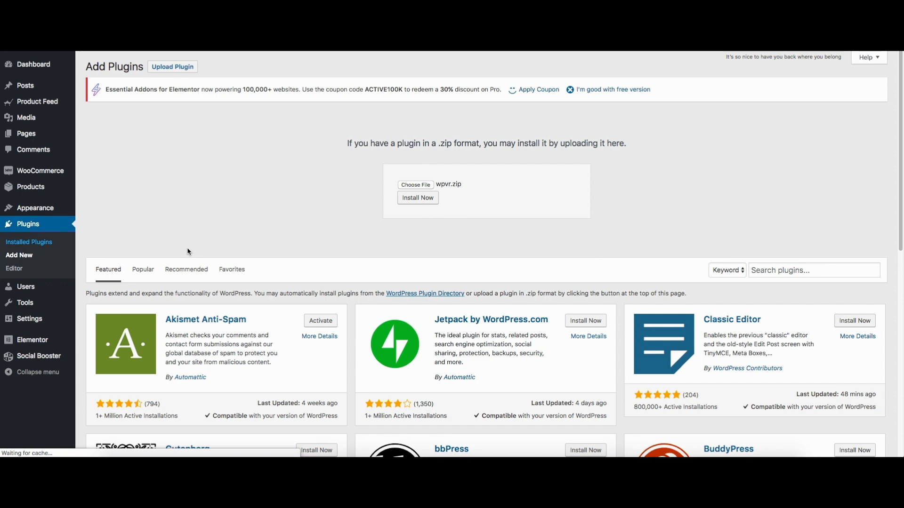
left_click(29, 242)
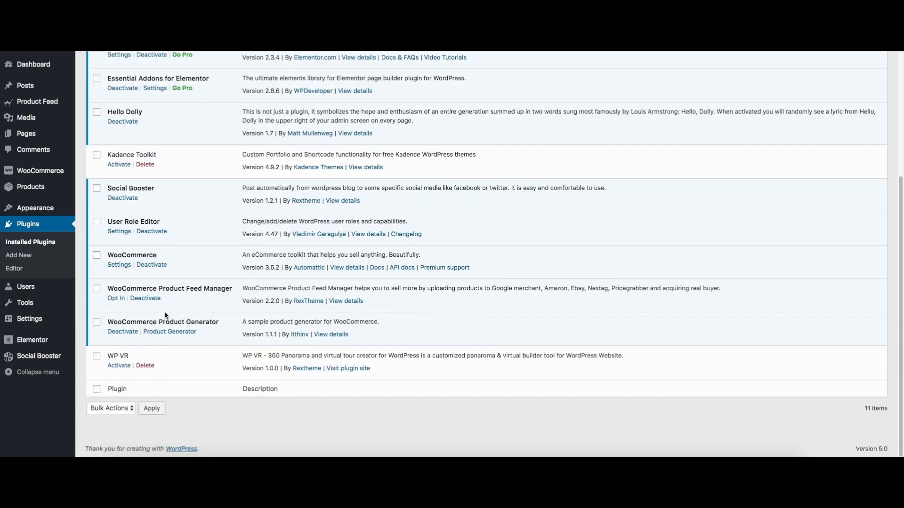
mouse_move(125, 356)
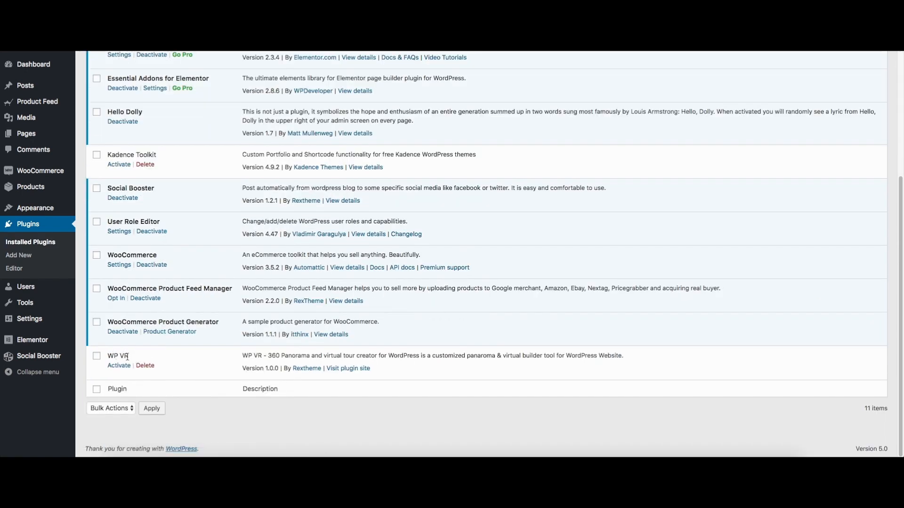
left_click(118, 365)
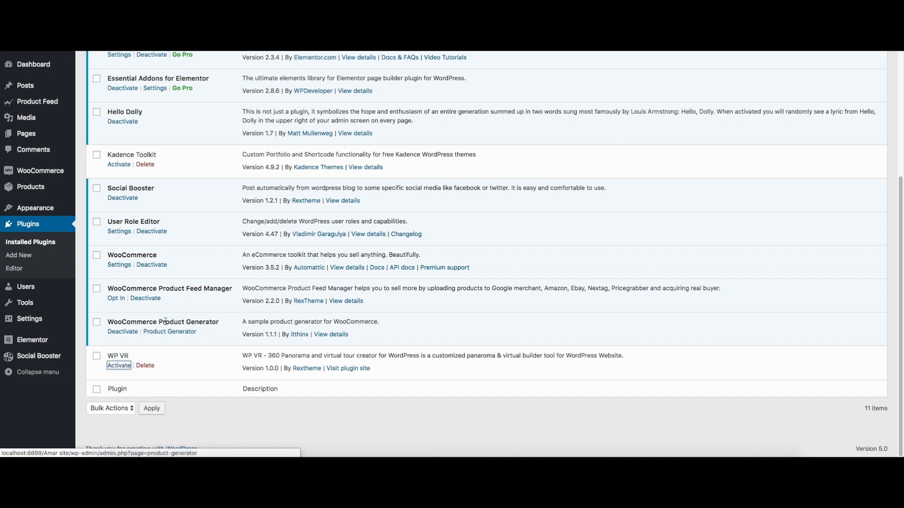
left_click(118, 366)
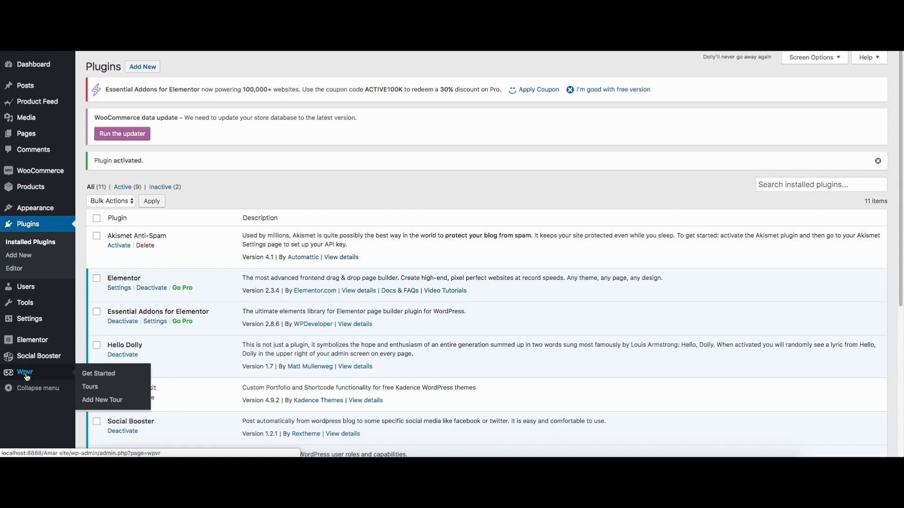
Step: Show the WP VR Get Started welcome page from the Wpvr admin menu
left_click(98, 374)
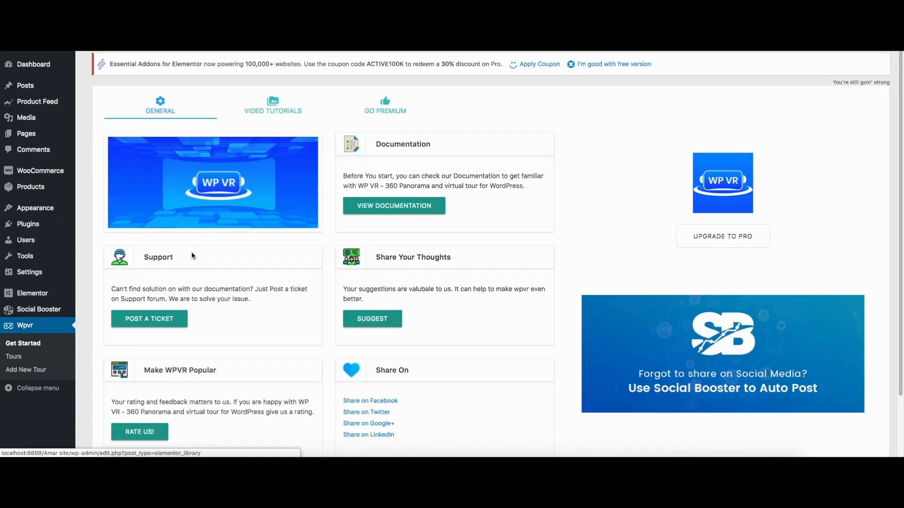
mouse_move(218, 192)
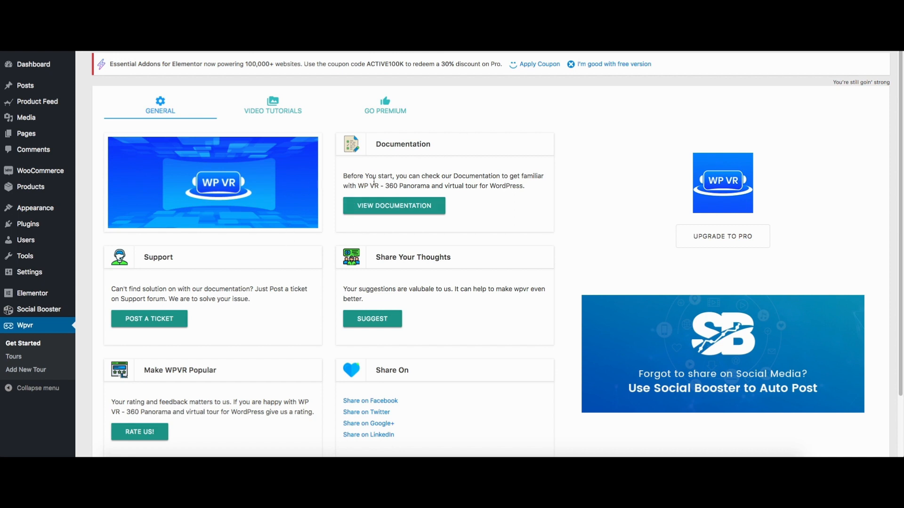
mouse_move(481, 154)
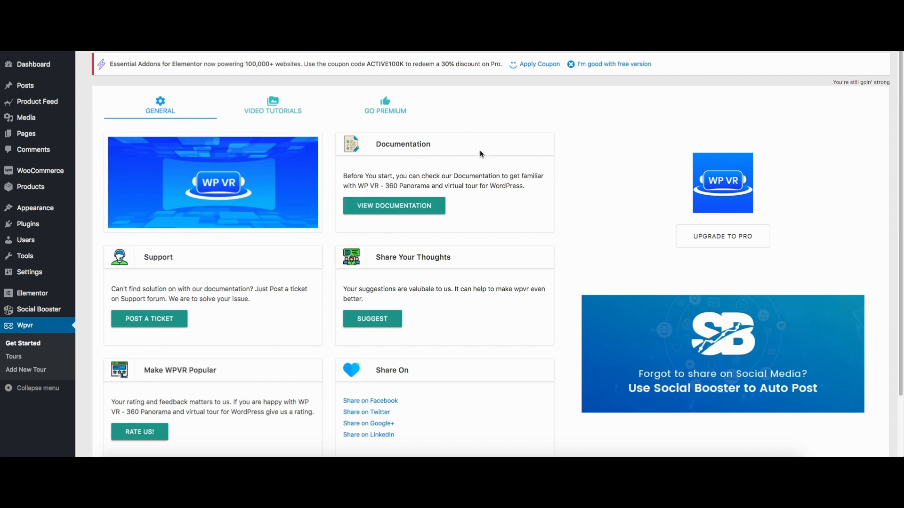
mouse_move(170, 283)
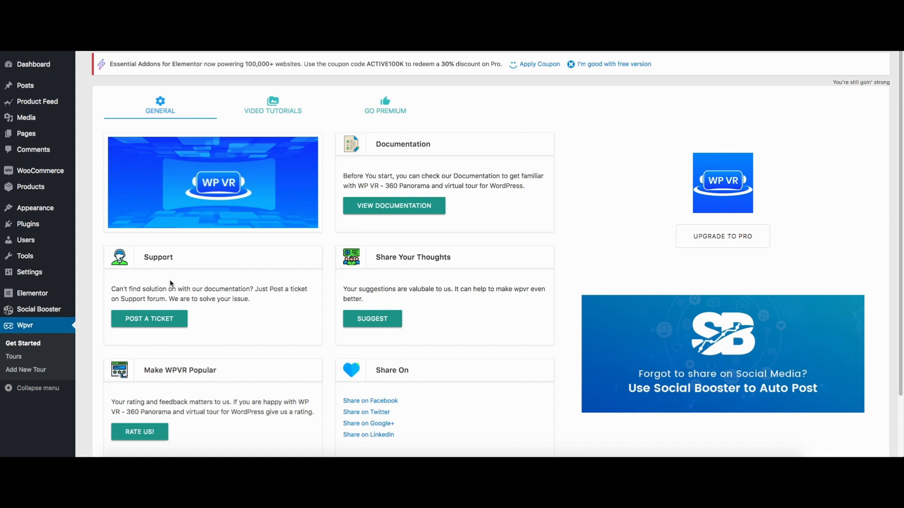
mouse_move(196, 281)
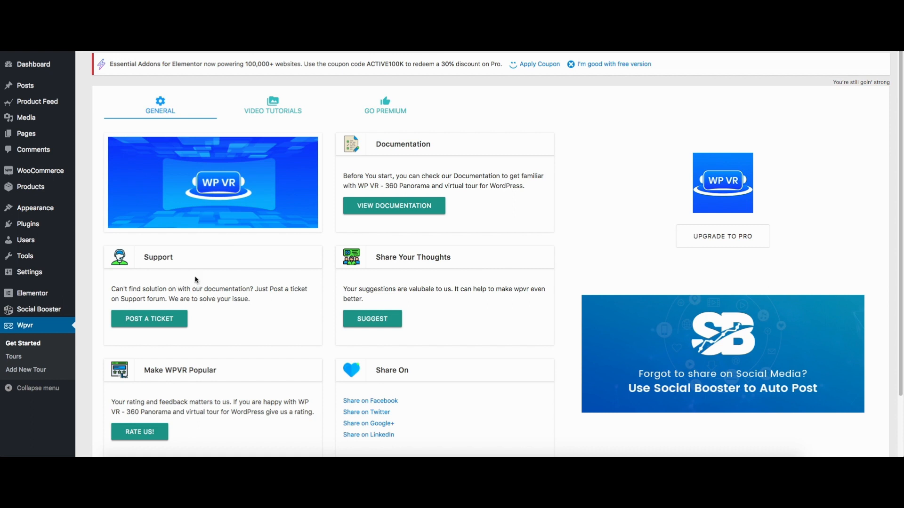
mouse_move(202, 281)
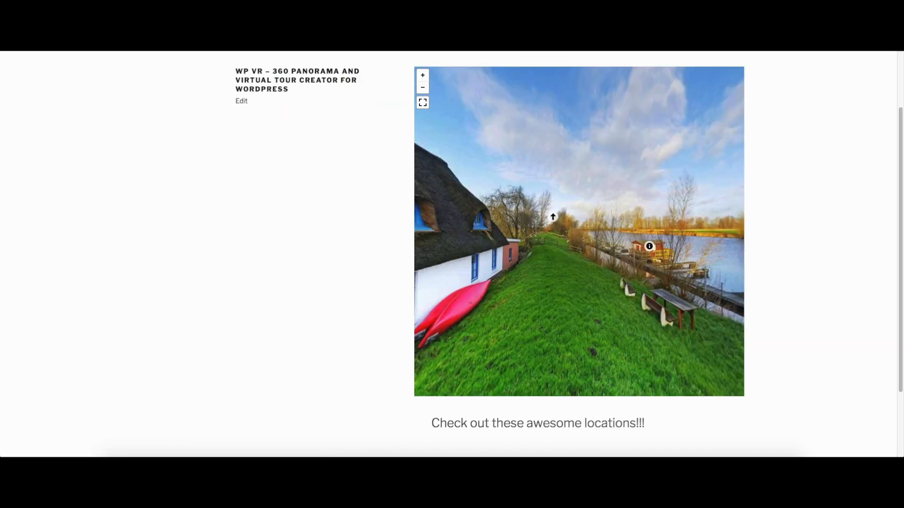
left_click_drag(576, 231, 599, 193)
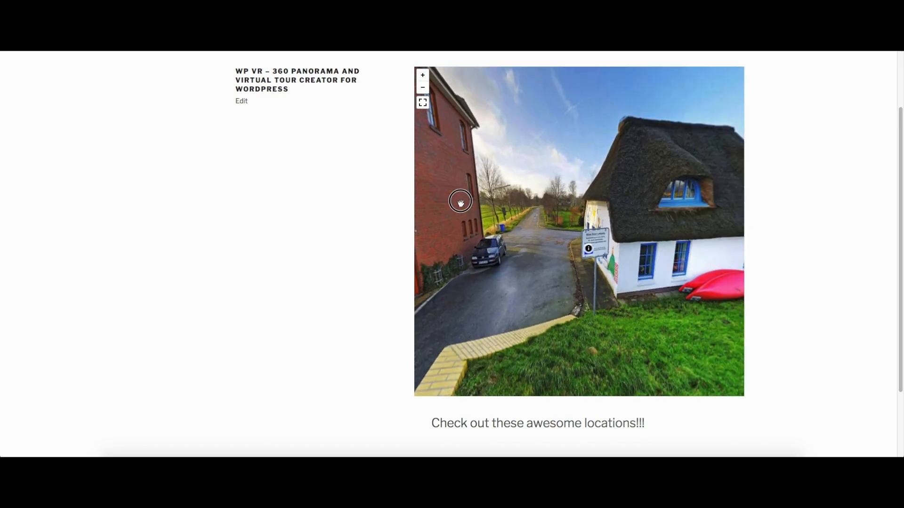
left_click_drag(460, 201, 530, 212)
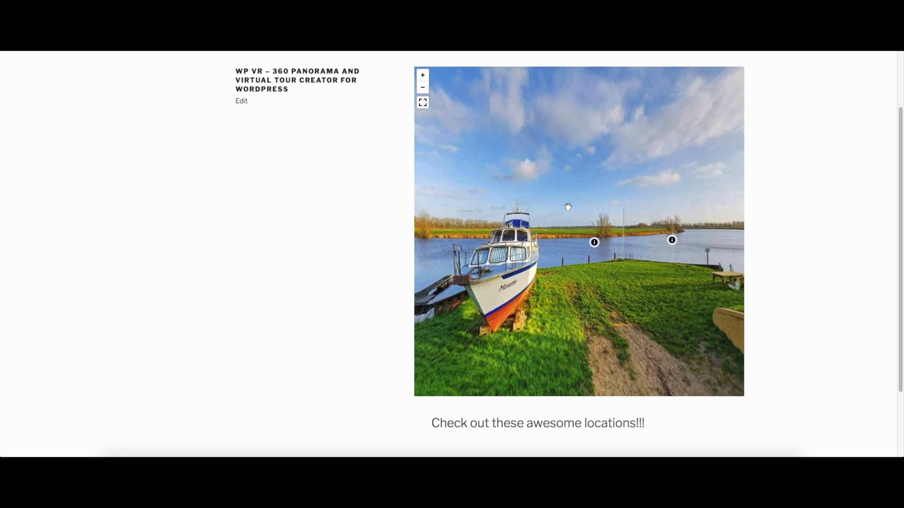
mouse_move(694, 94)
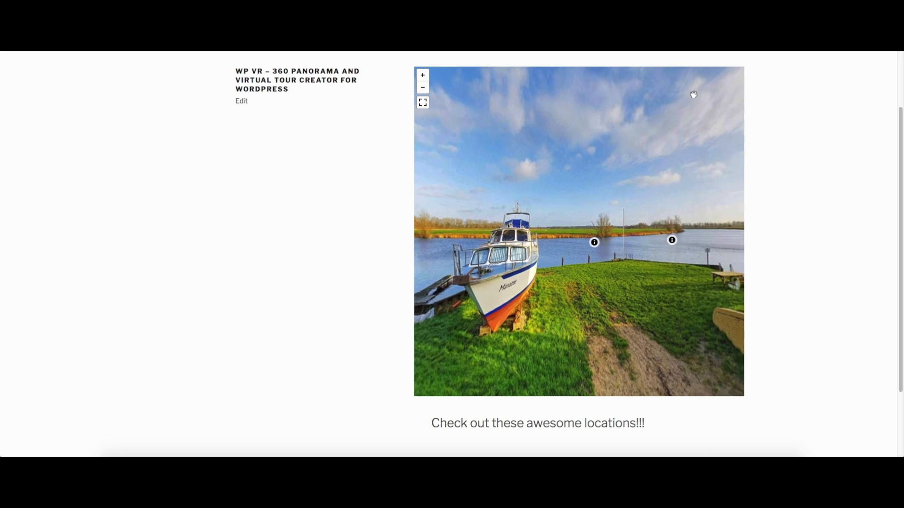